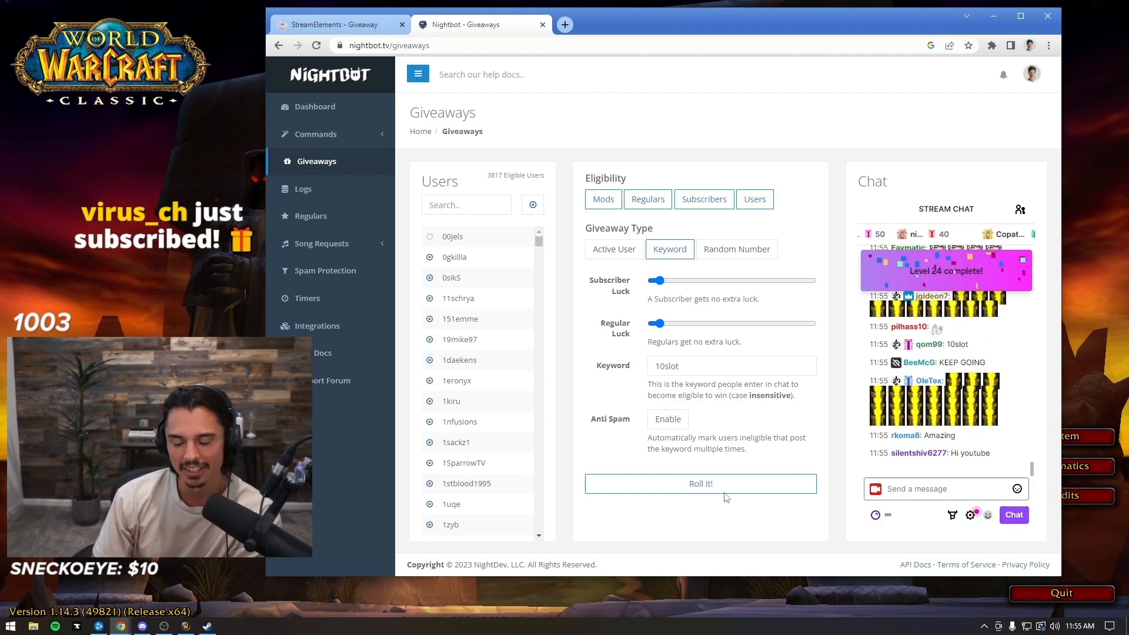
left_click(944, 488)
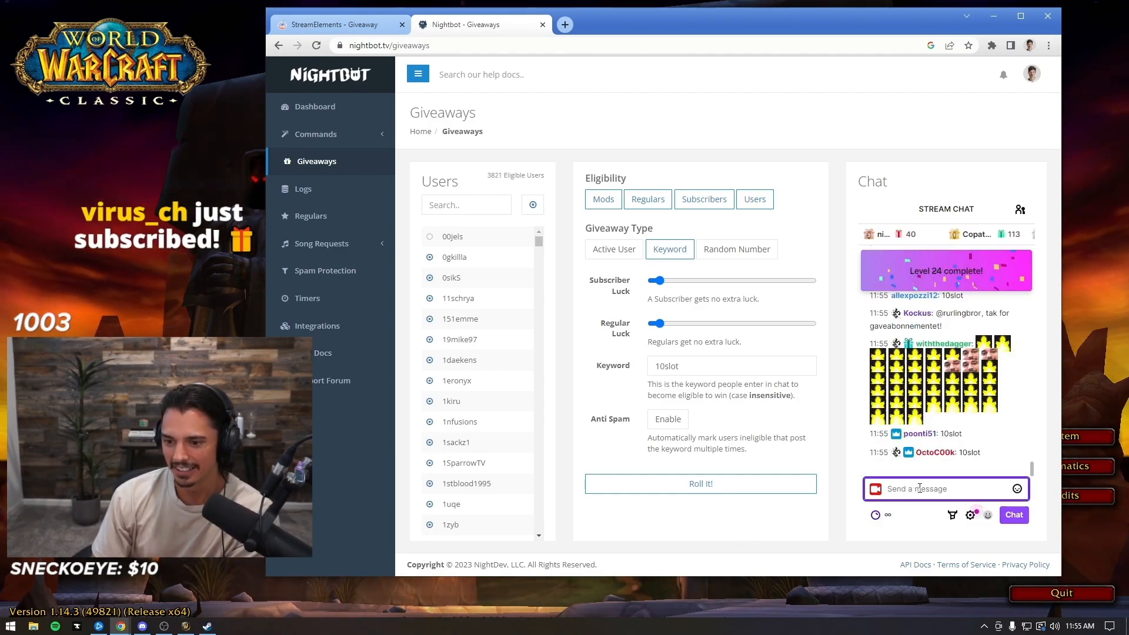